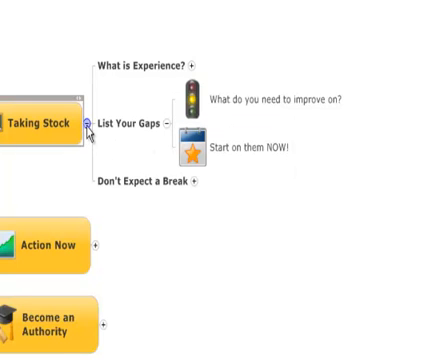
Collapse List Your Gaps, then the whole Taking Stock branch
click(172, 124)
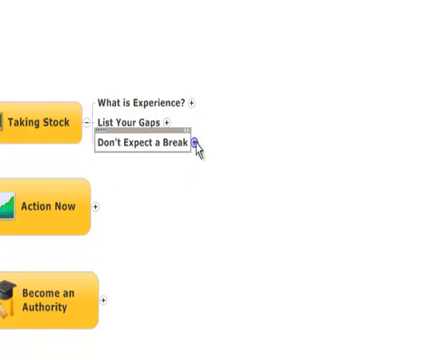
click(200, 144)
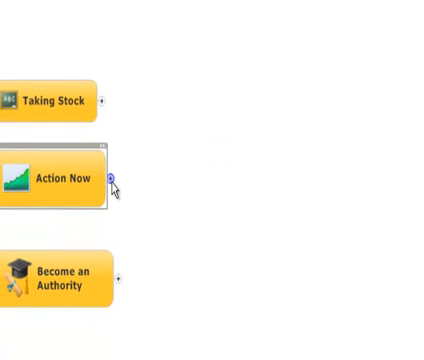
Expand Action Now to its five subtopics and collapse the Website details
click(114, 176)
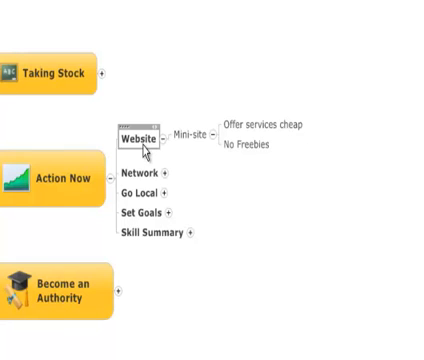
click(196, 138)
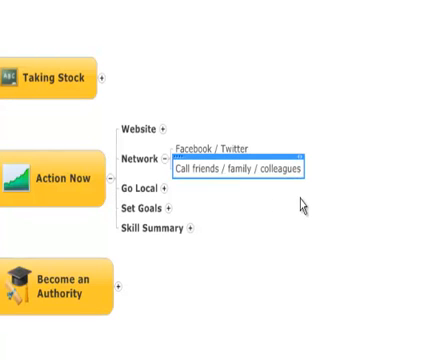
mouse_move(316, 190)
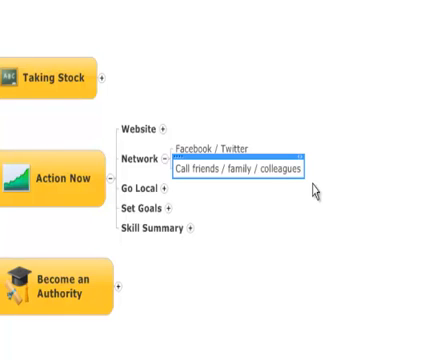
mouse_move(172, 182)
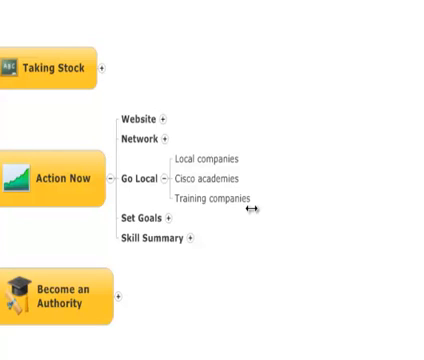
mouse_move(254, 216)
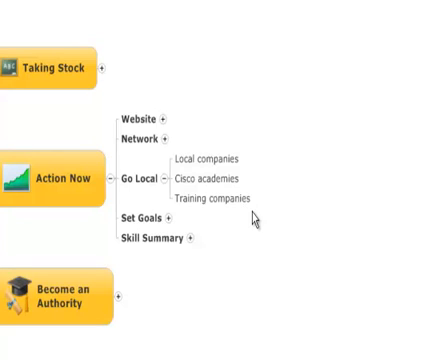
mouse_move(172, 186)
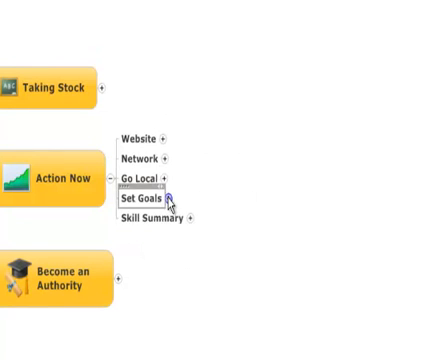
Collapse the Go Local subtopics under Action Now
click(170, 198)
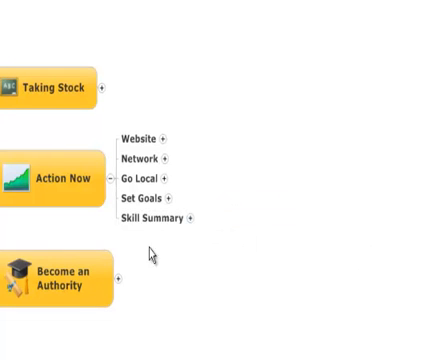
Collapse Action Now, leaving only the three main topic boxes
click(110, 178)
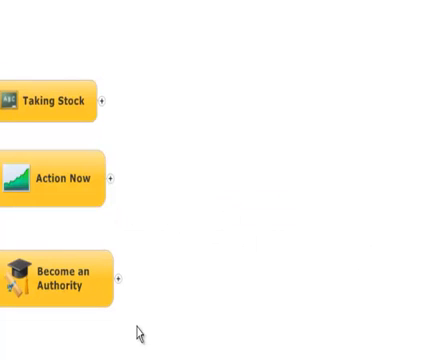